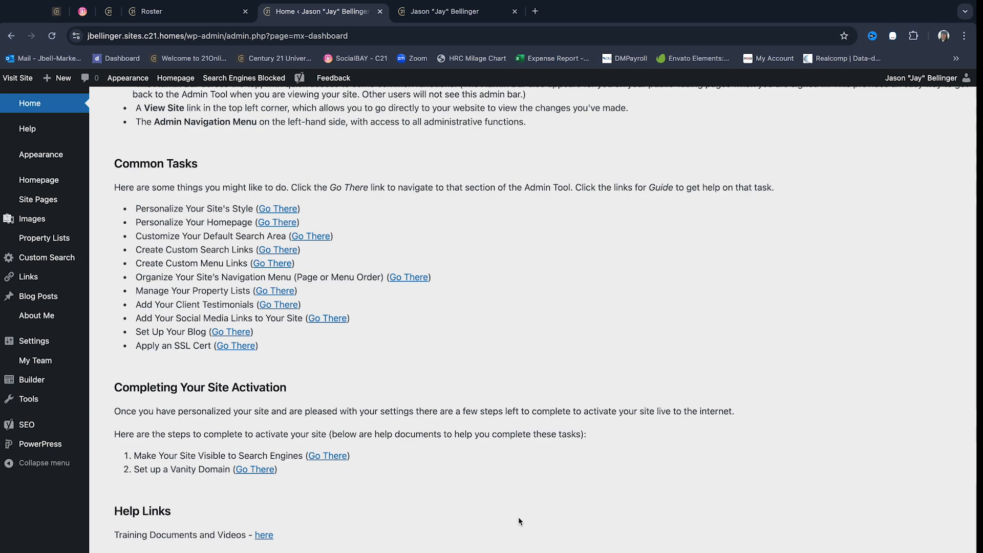
Step: Choose 'Apply an SSL Cert' from the dashboard's Common Tasks list
{"action": "left_click", "coordinate": [504, 414]}
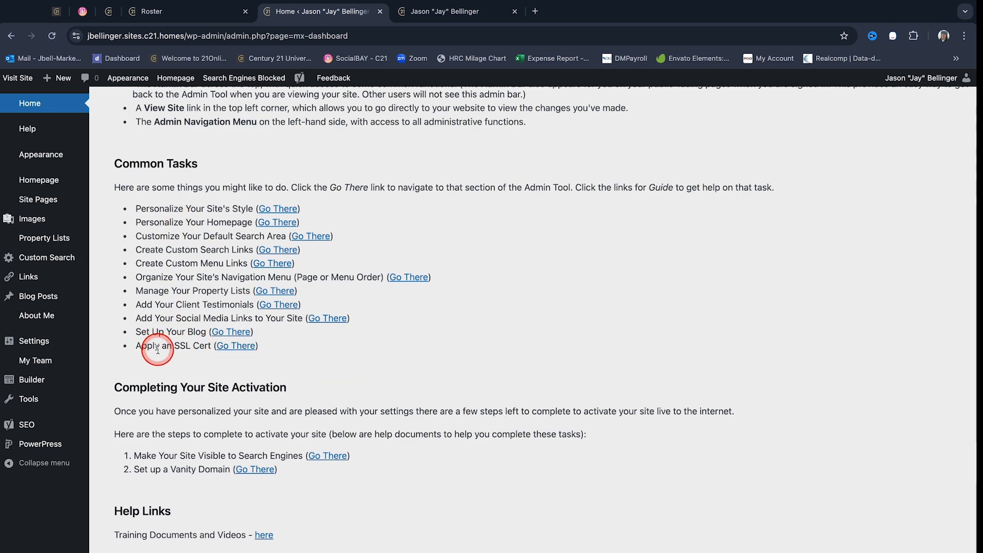
{"action": "left_click", "coordinate": [237, 345]}
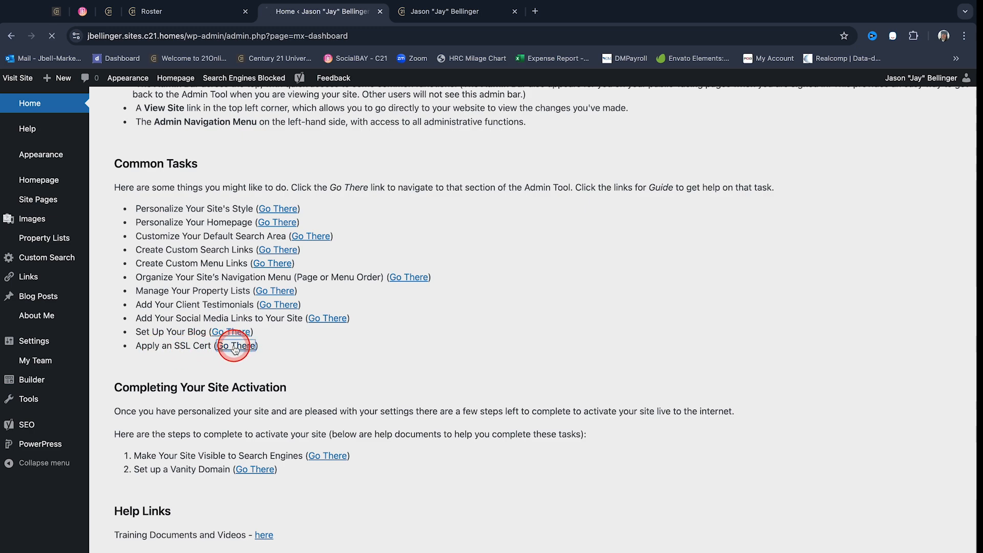
{"action": "left_click", "coordinate": [236, 345]}
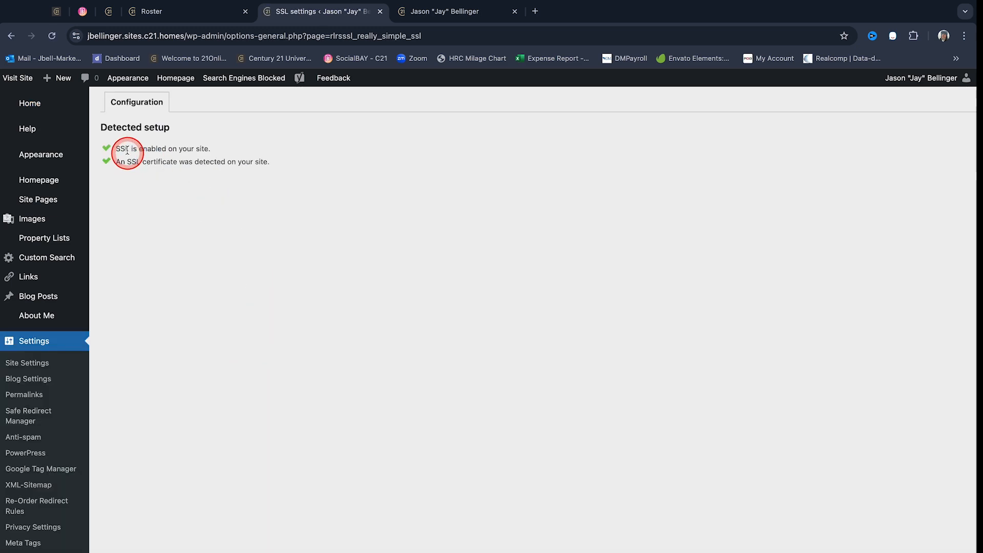
{"action": "mouse_move", "coordinate": [201, 196]}
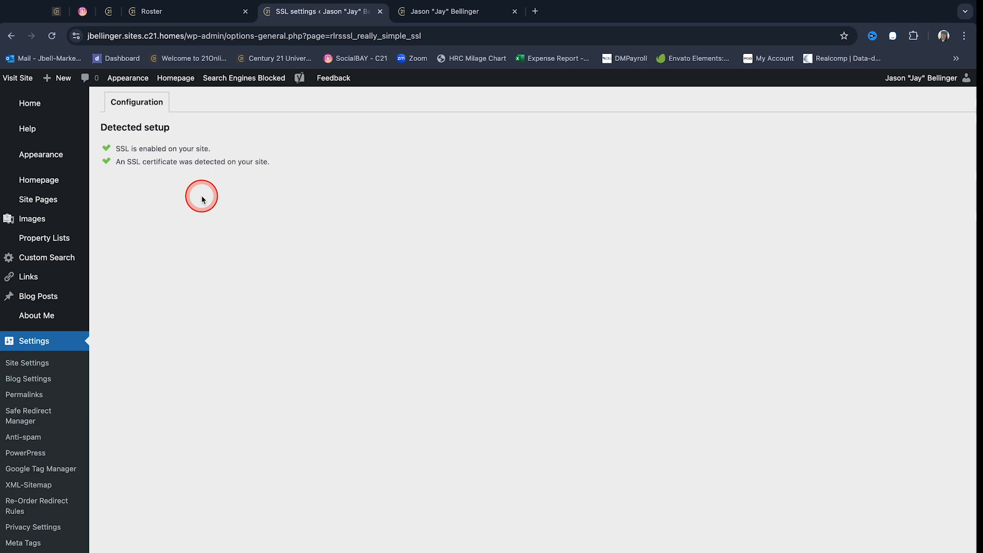
{"action": "mouse_move", "coordinate": [139, 171]}
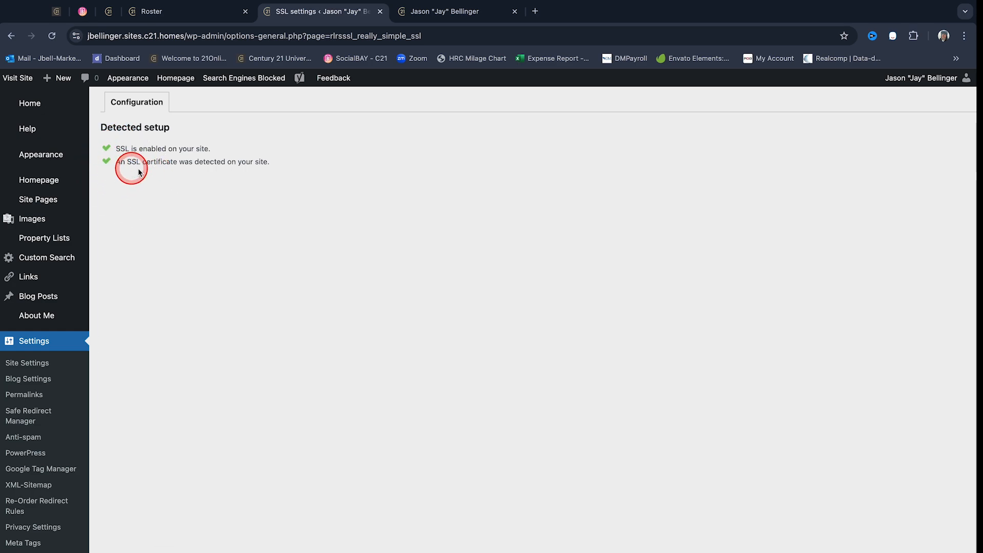
{"action": "mouse_move", "coordinate": [243, 232]}
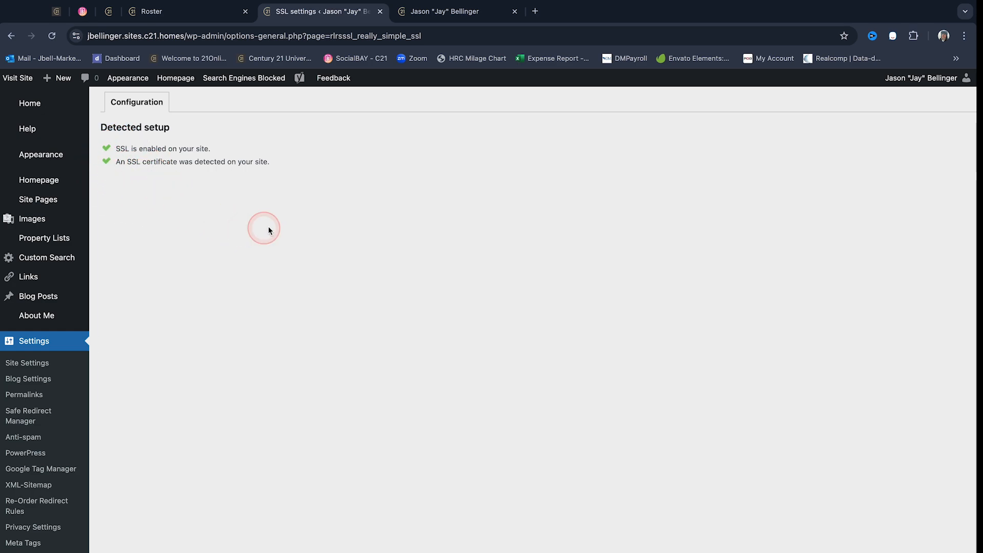
{"action": "mouse_move", "coordinate": [37, 117]}
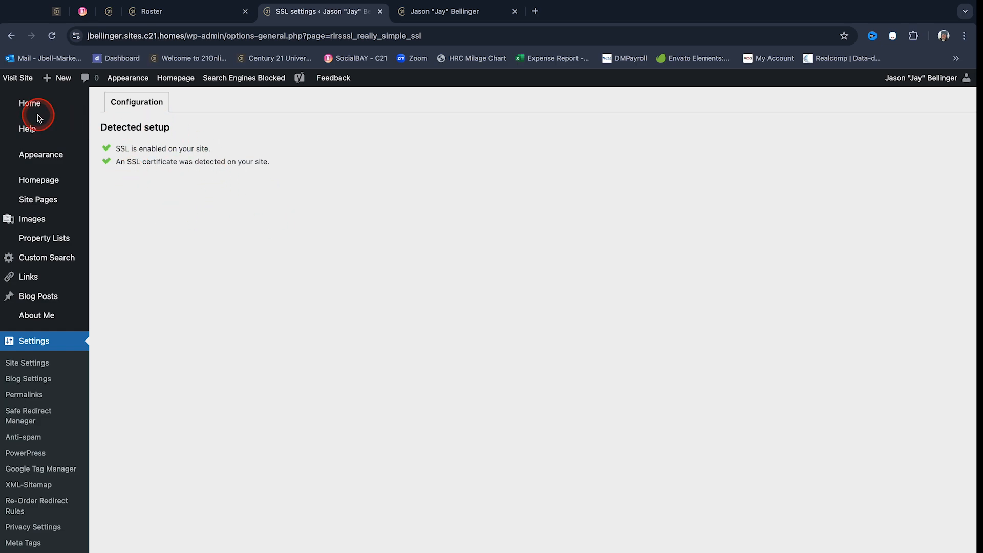
Step: Go back to the Admin Tool home page and show 'Completing Your Site Activation'
{"action": "left_click", "coordinate": [30, 102]}
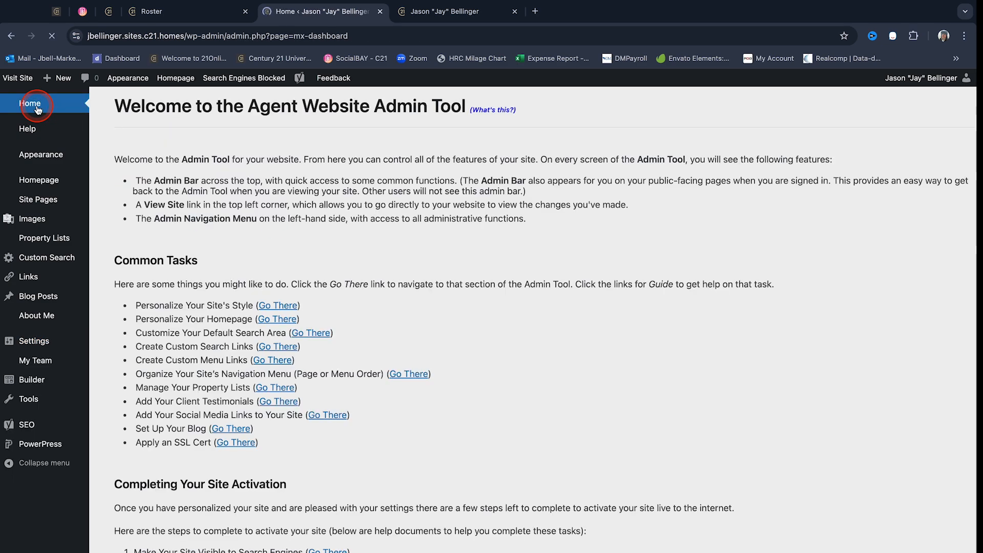
{"action": "scroll", "scroll_direction": "down", "scroll_amount": 3}
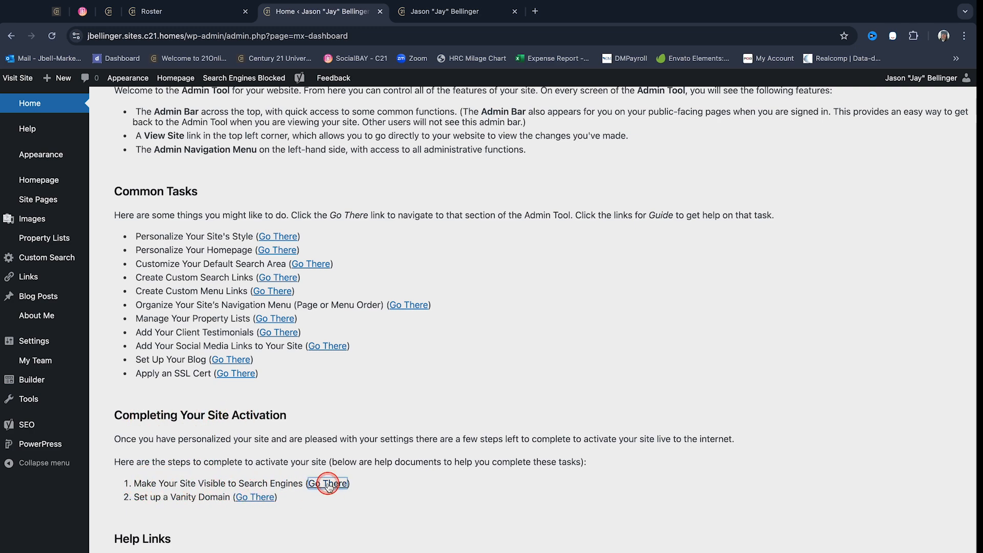
Step: Uncheck 'Discourage search engines from indexing this site' in Reading Settings and save
{"action": "left_click", "coordinate": [327, 483]}
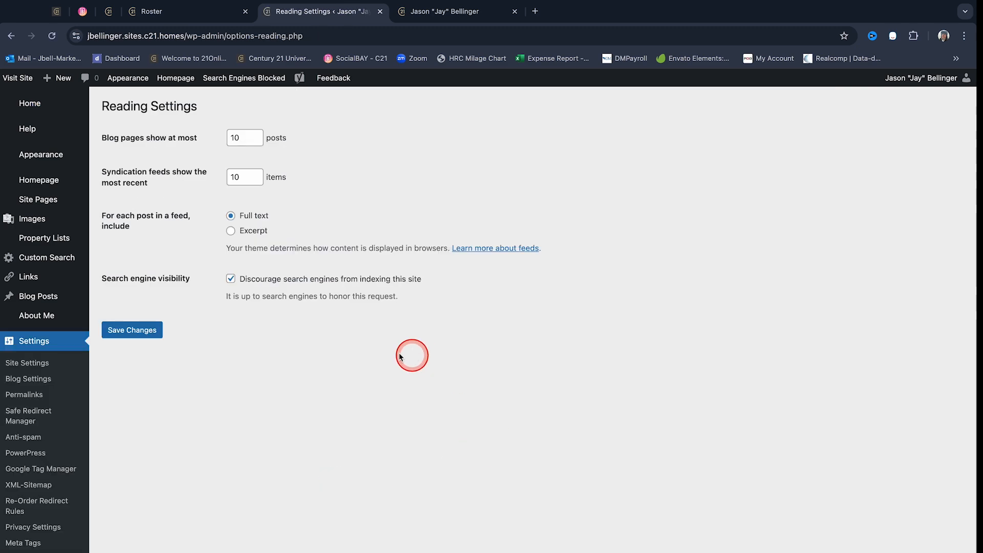
{"action": "mouse_move", "coordinate": [254, 207]}
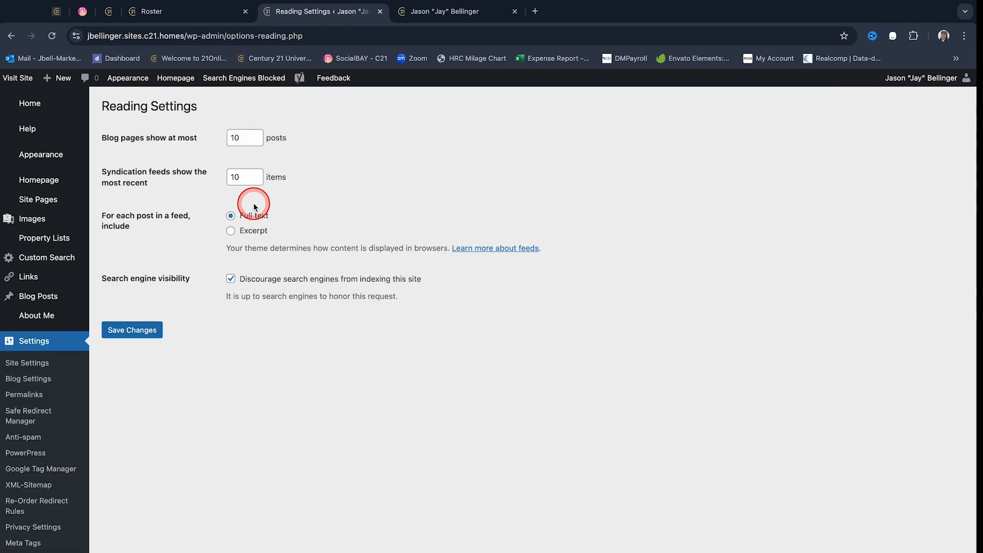
{"action": "mouse_move", "coordinate": [113, 286]}
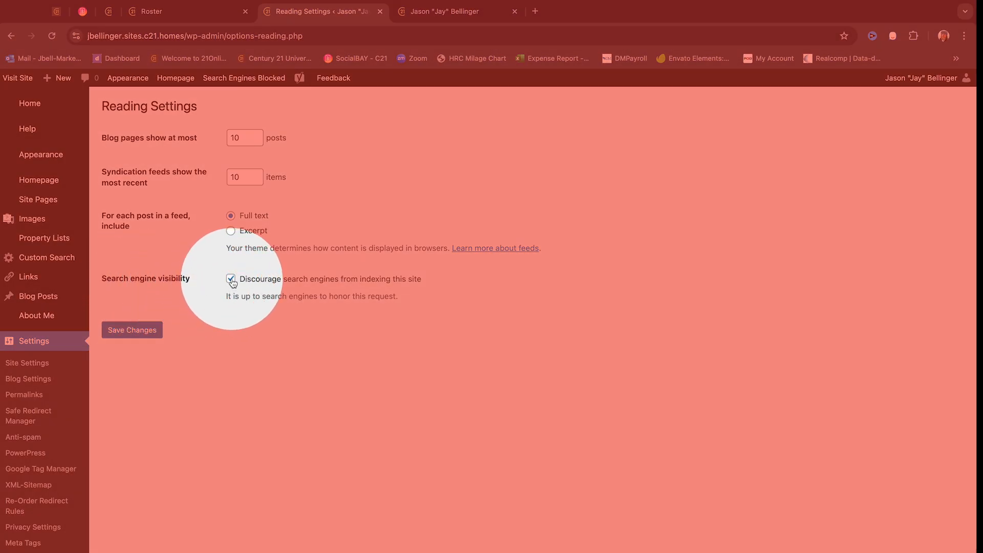
{"action": "left_click", "coordinate": [230, 278]}
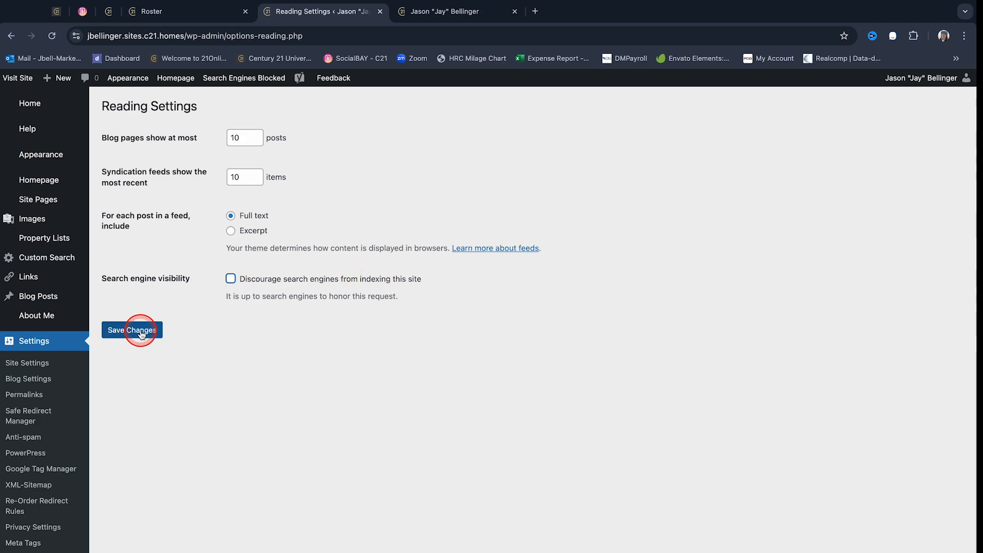
{"action": "left_click", "coordinate": [132, 330]}
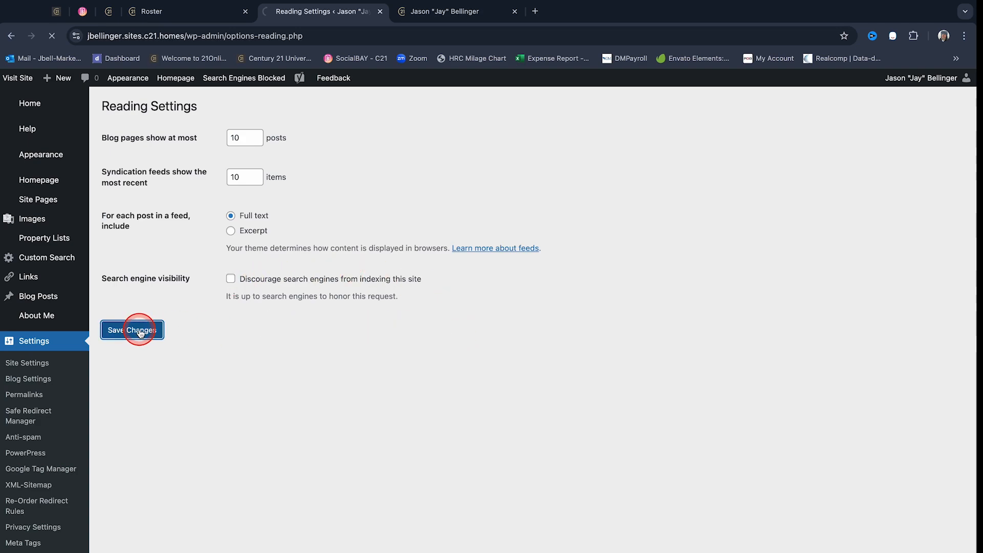
Step: Confirm 'Settings saved.' with Search engine visibility left unchecked
{"action": "left_click", "coordinate": [132, 330]}
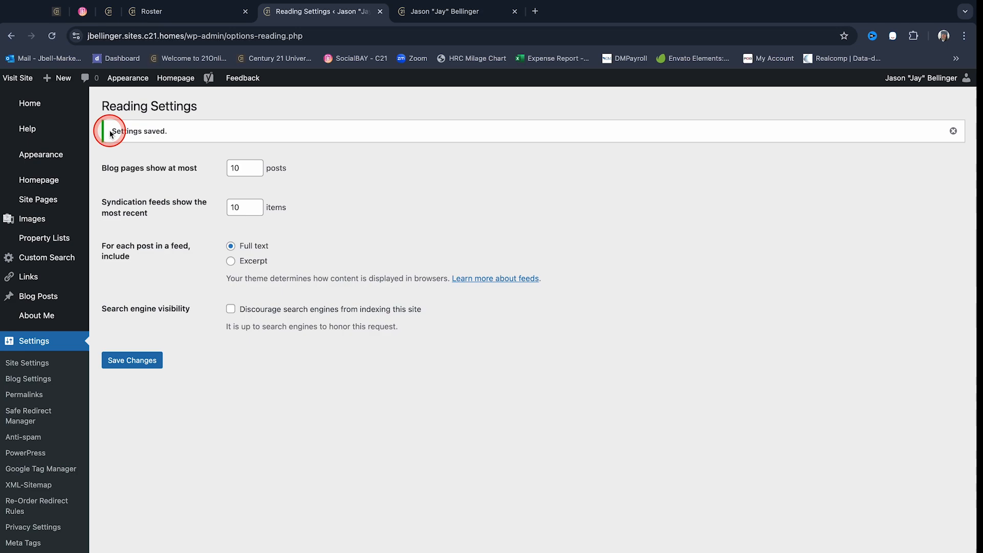
{"action": "mouse_move", "coordinate": [174, 136]}
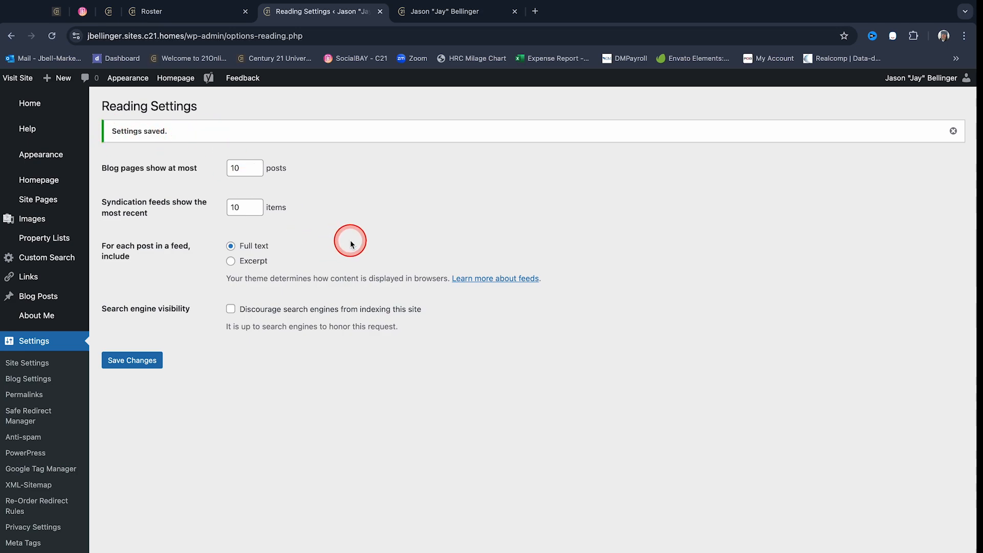
{"action": "mouse_move", "coordinate": [399, 318]}
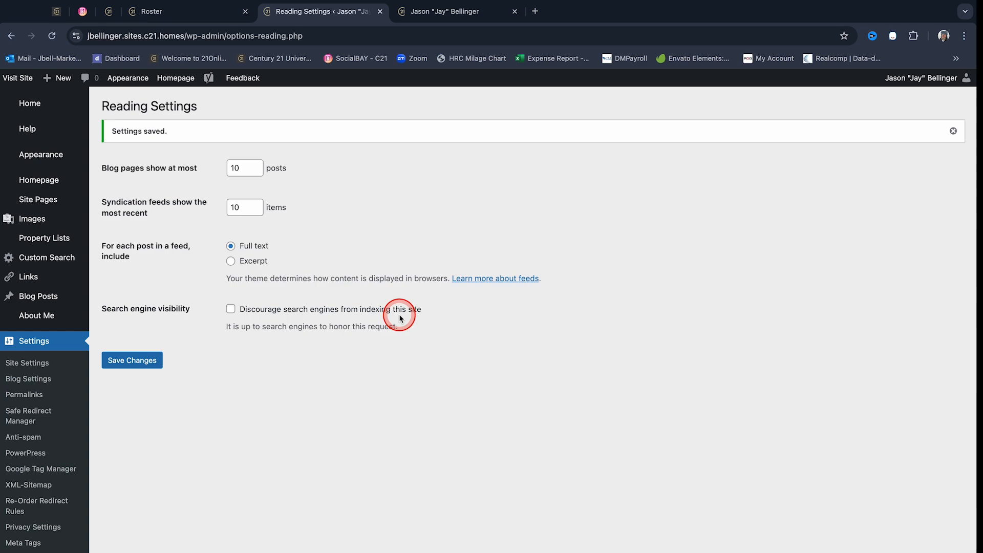